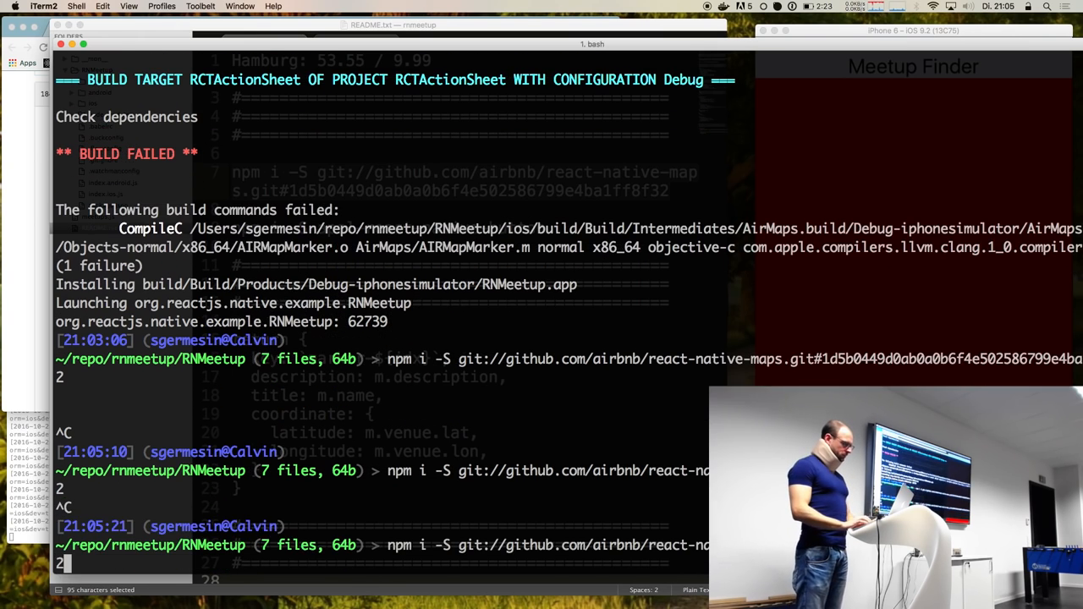
pyautogui.write('--verbose')
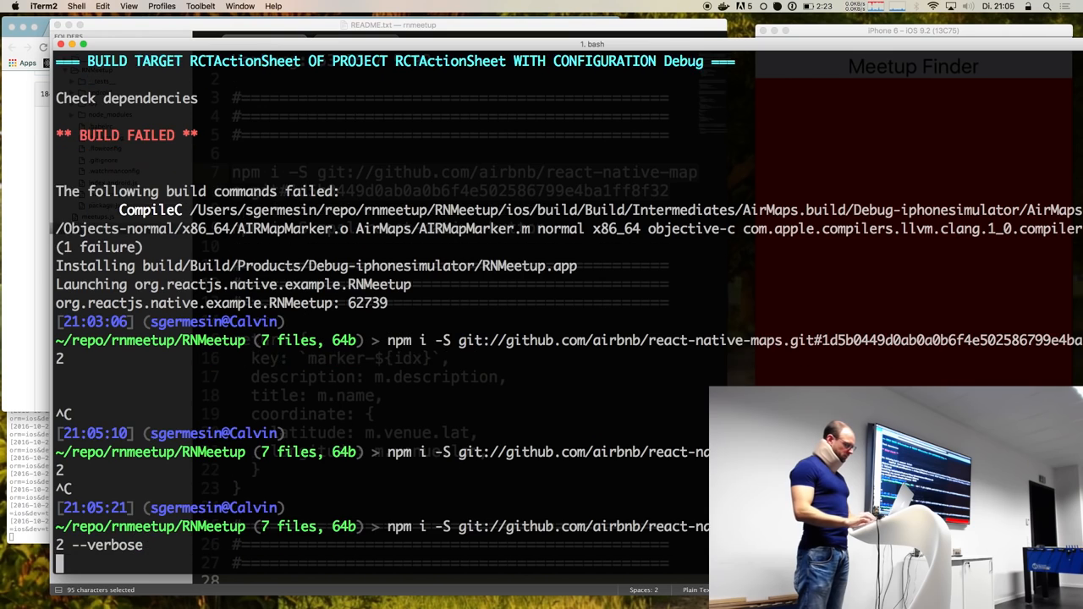